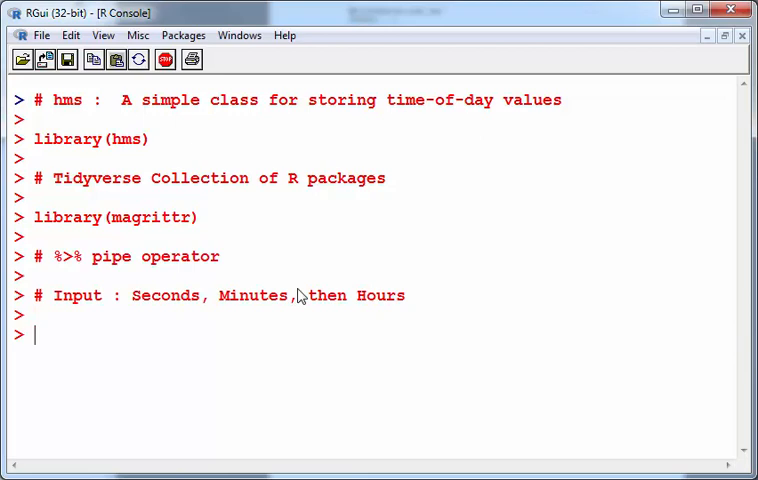
Add a comment noting the class() function before building the 12:34:56 time.
type("# class()")
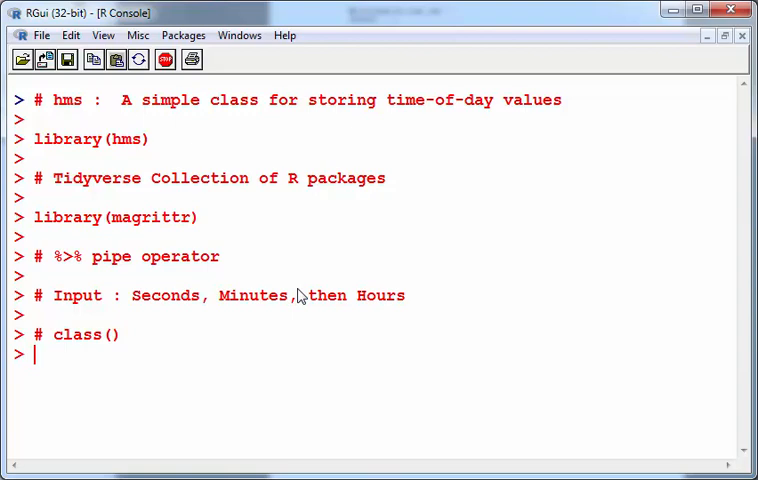
mouse_move(228, 334)
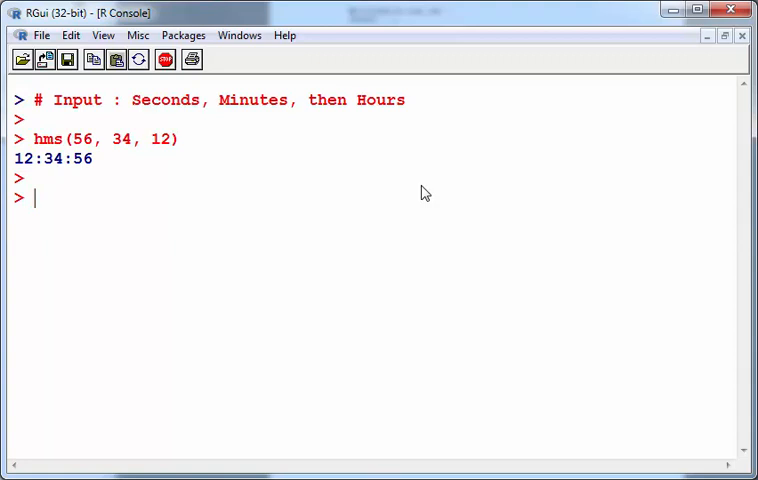
Pipe hms(56, 34, 12) into class() to show it is hms and difftime.
double_click(158, 140)
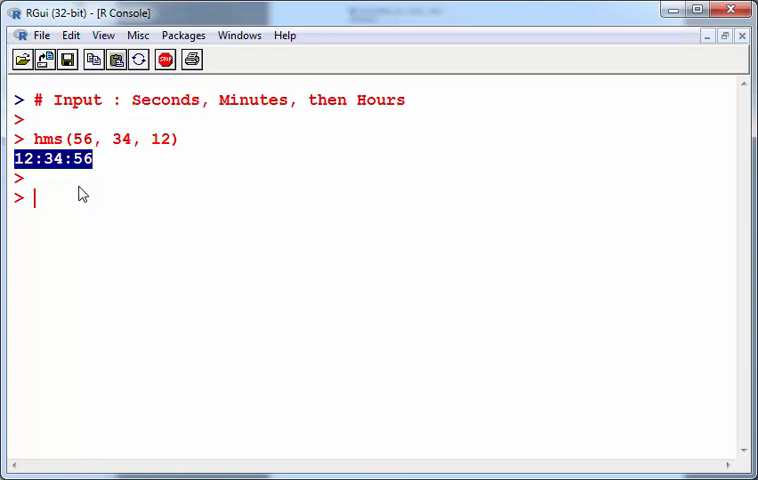
type("hms(56, 34, 12) %>% cla")
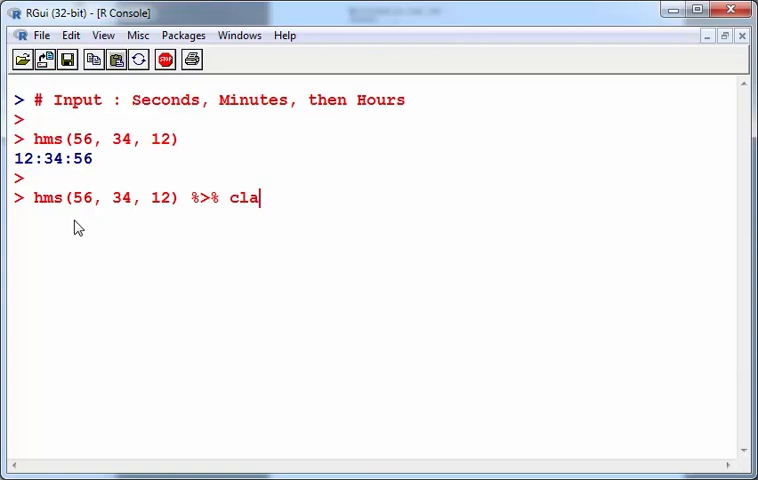
key("Return")
type("hms(56, 34, 36)")
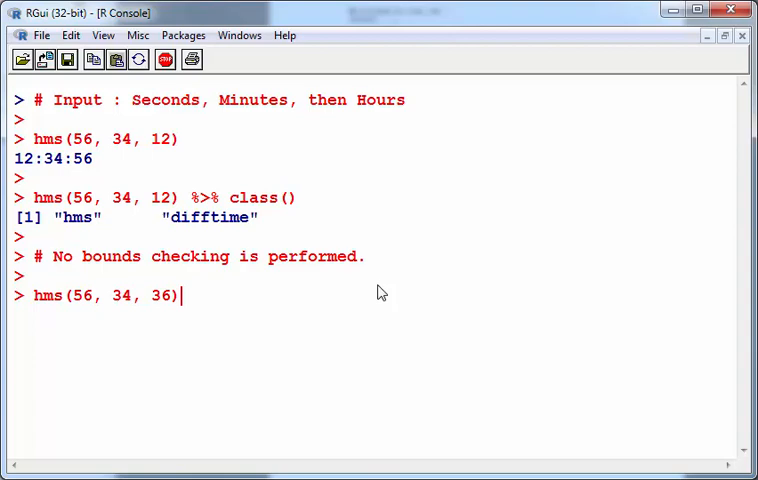
Run hms(56, 34, 36) to show 36 hours is accepted without bounds checking.
key("Return")
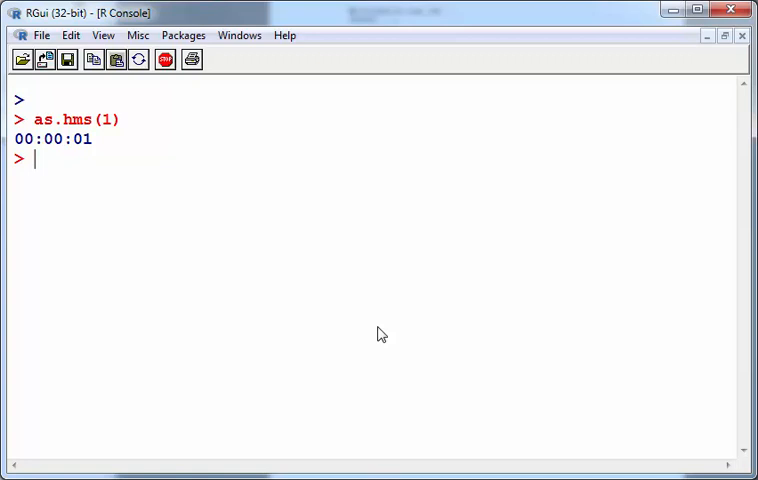
Convert 1000, 10000, 50000 and 86000 seconds into clock times with as.hms().
type("as.hms(10)")
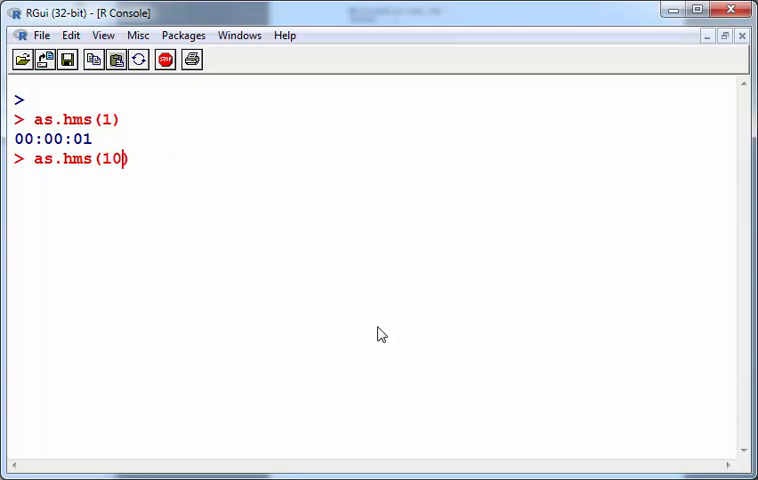
type("00")
key("Return")
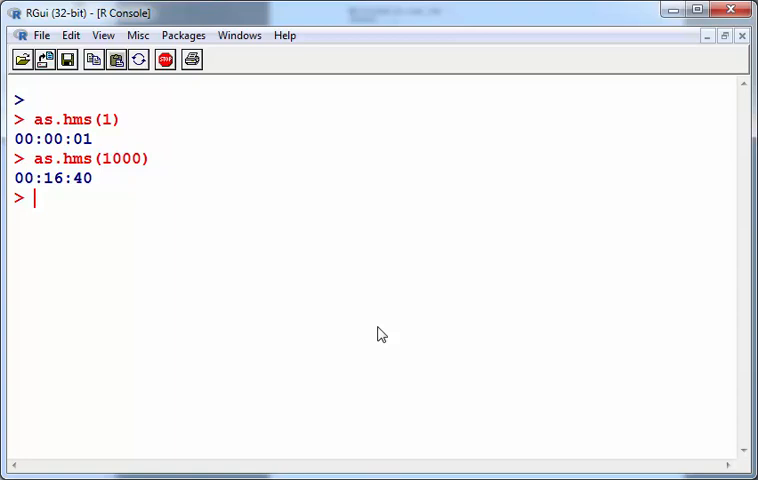
type("as.hms(10000)")
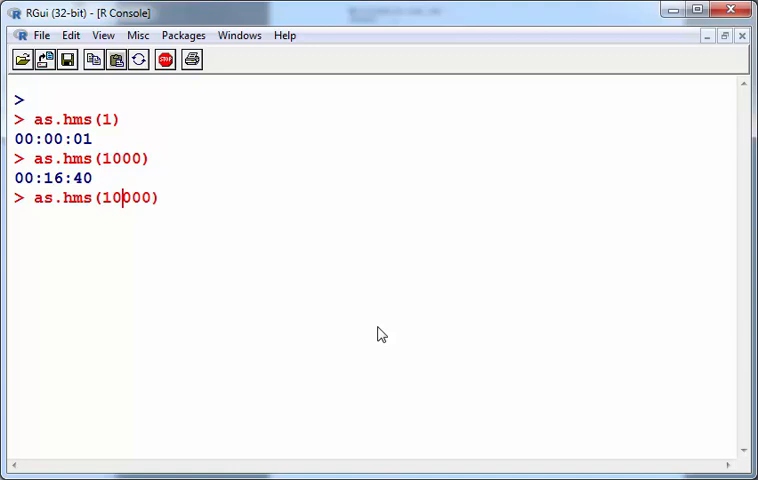
key("Return")
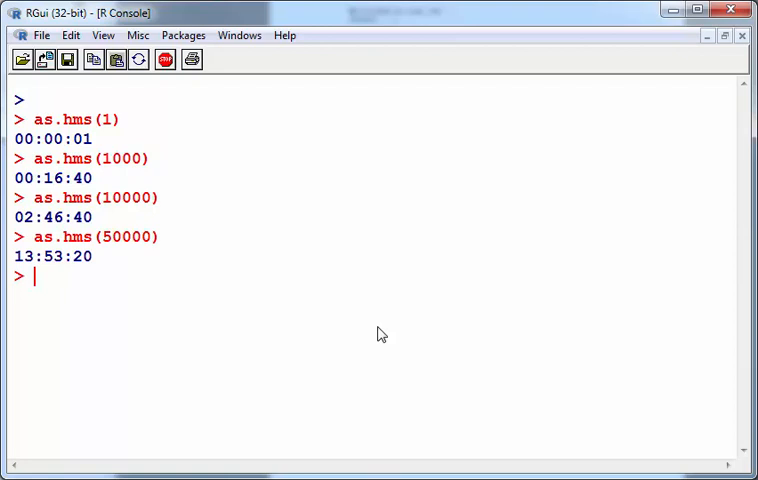
type("as.hms(86000)")
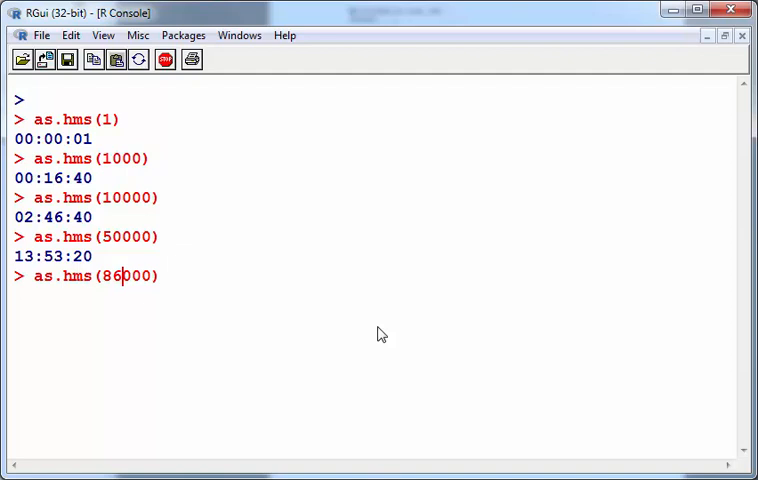
key("Return")
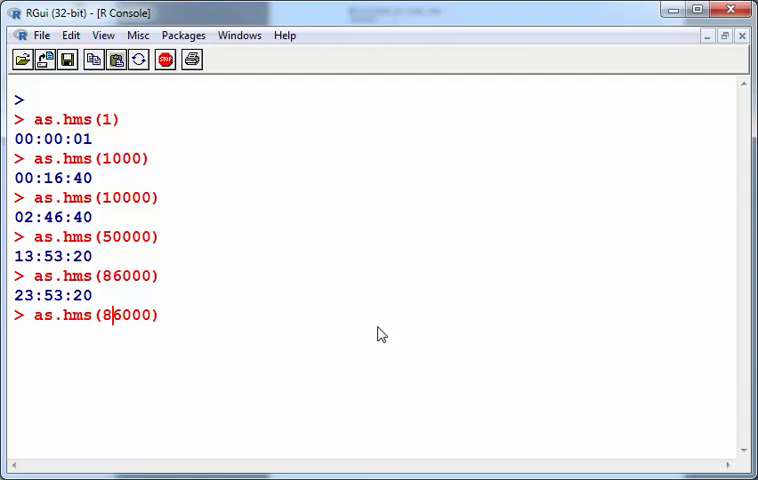
key("Return")
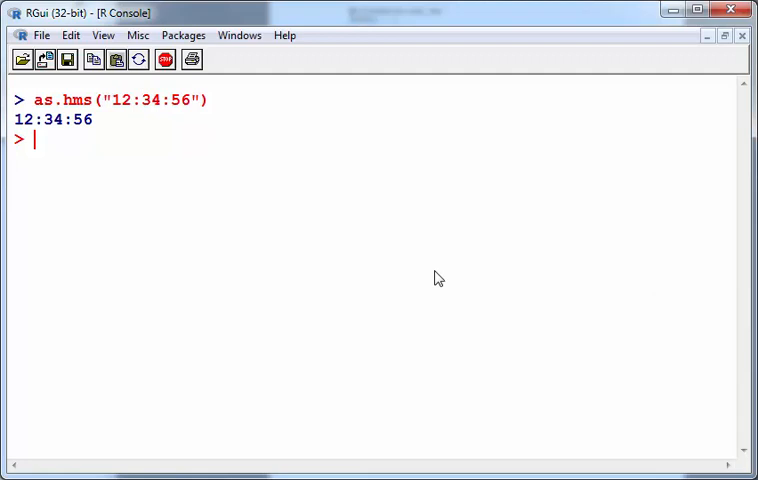
Run the Sys.time() conversion, turning the POSIXct current time into a time of day.
key("Return")
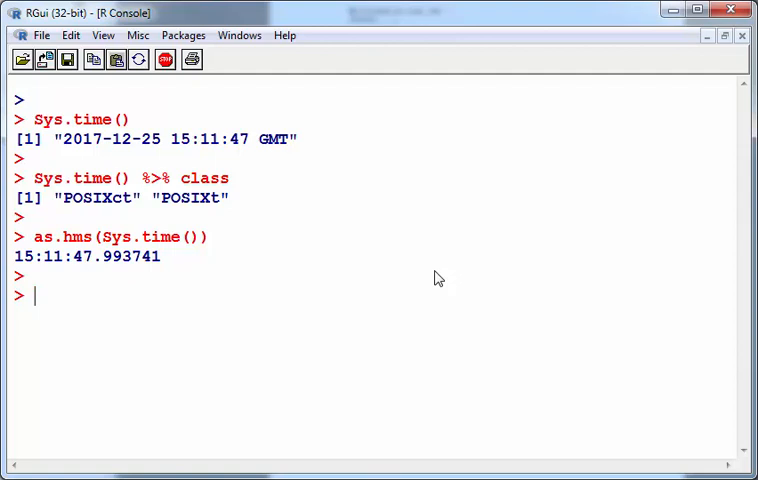
mouse_move(40, 272)
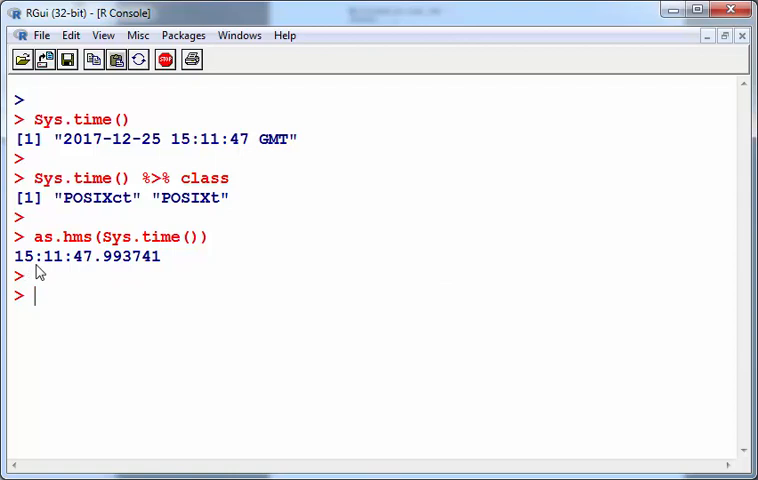
mouse_move(124, 276)
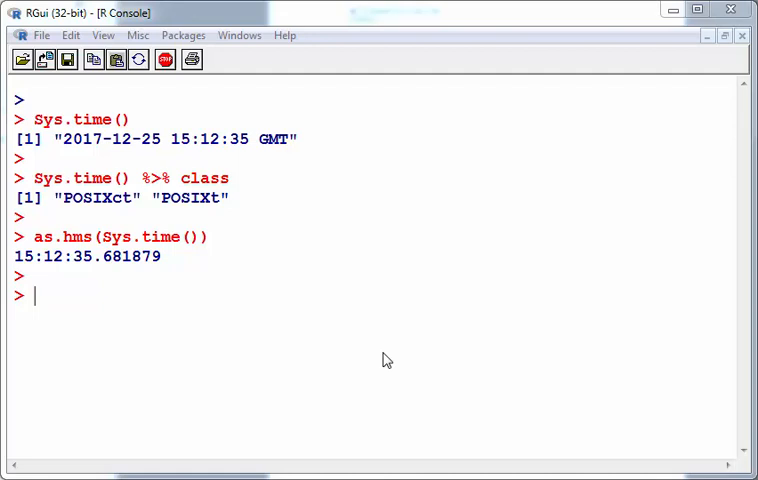
Run Sys.Date() and hms(Sys.Date()), getting 2017-12-25 and a numeric-arguments error.
type("Sys.Date()")
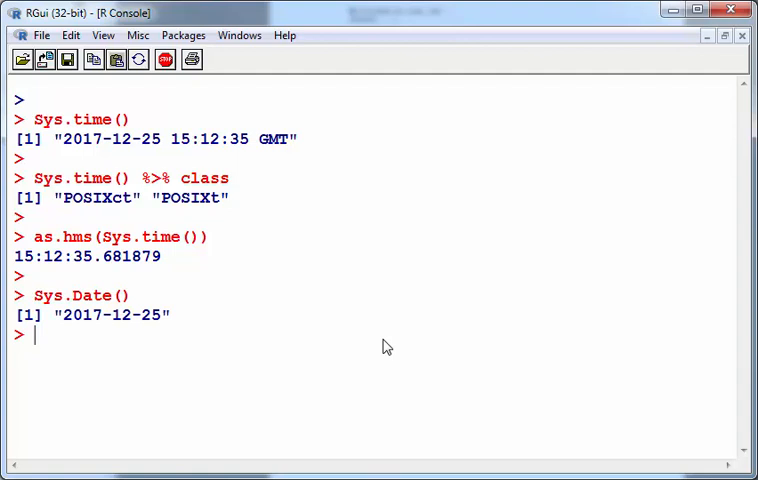
type("Sys.Date())")
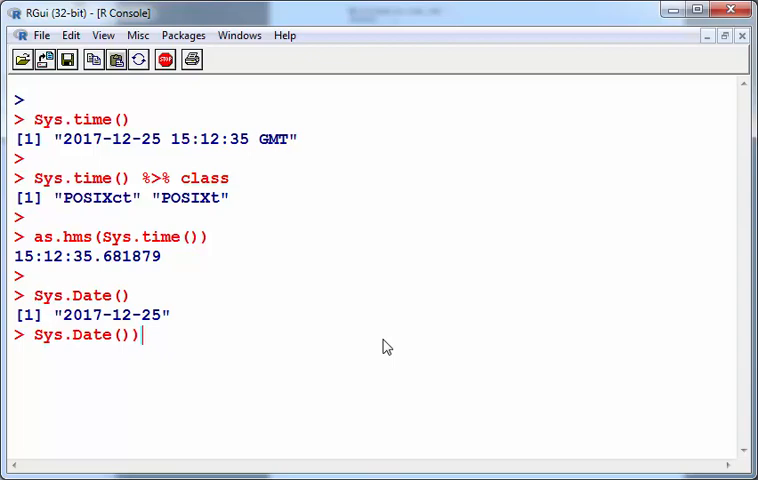
type("hms(")
key("Return")
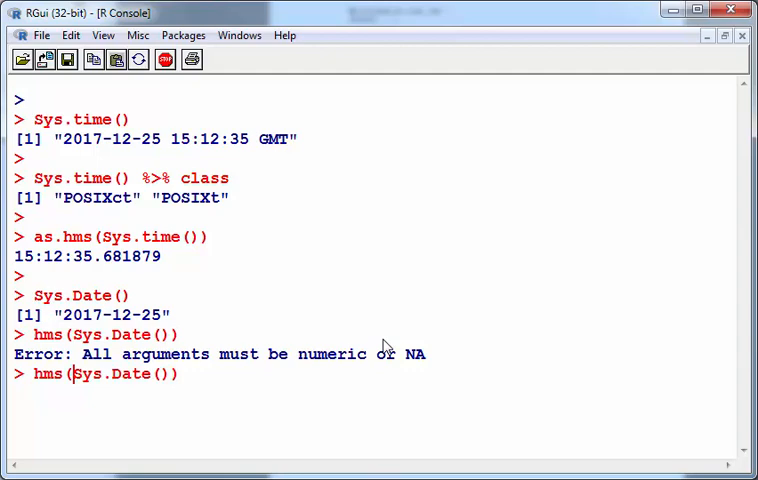
Clear the console and leave it at an empty prompt.
key("Return")
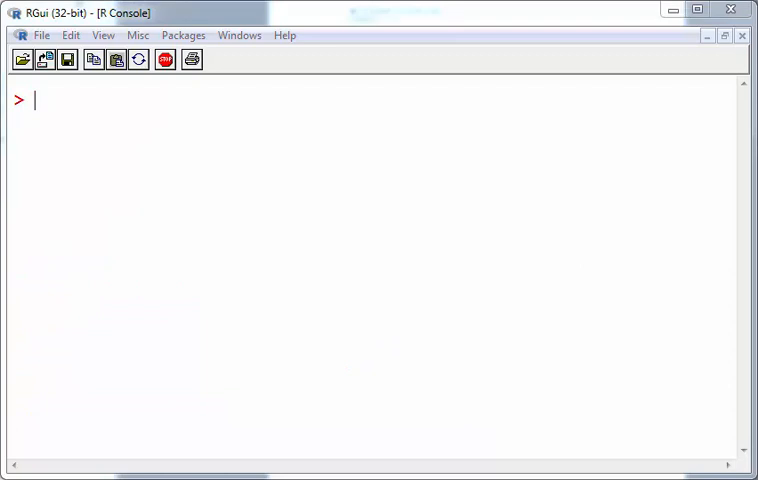
key("Return")
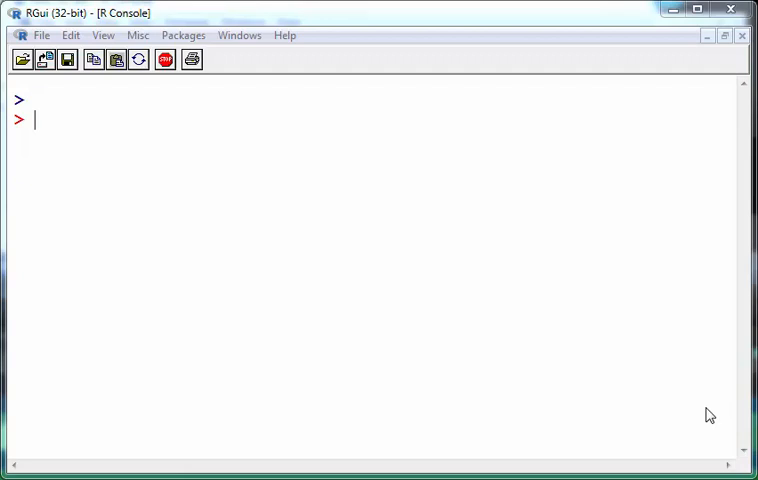